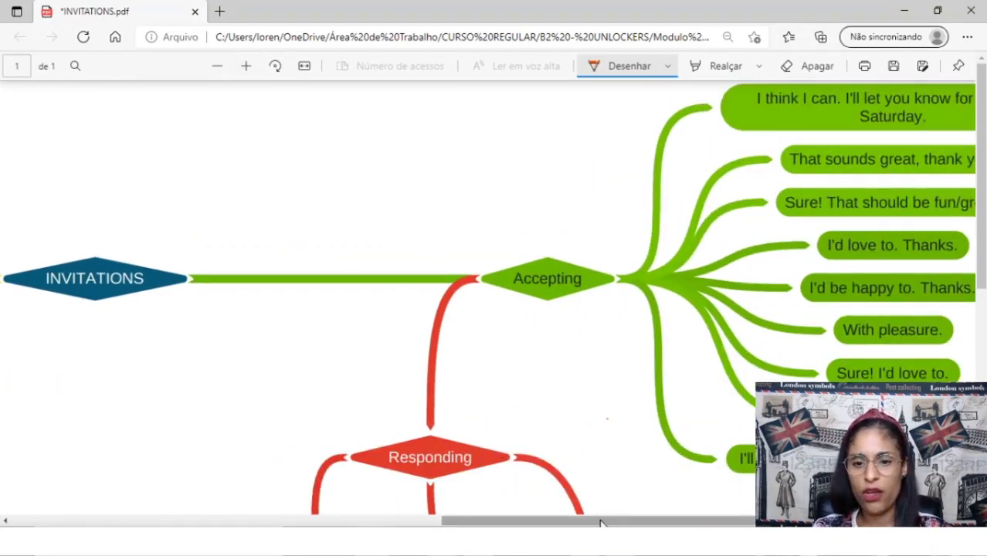
# Step: Scroll right so every Accepting response phrase is visible on screen
pyautogui.hscroll(3)
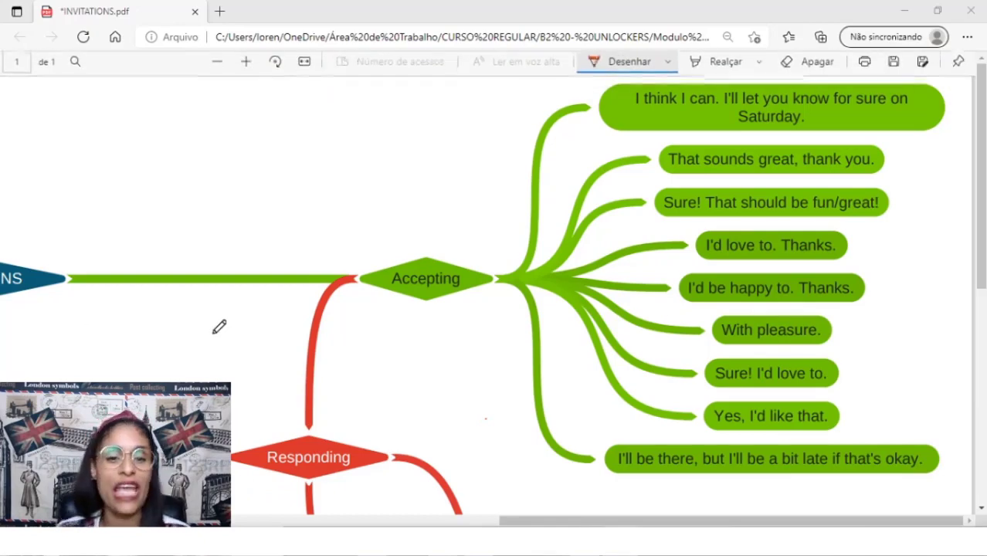
# Step: Underline the Accepting label and the key words of the first accepting phrase in red ink
pyautogui.moveTo(405, 295); pyautogui.dragTo(464, 286)
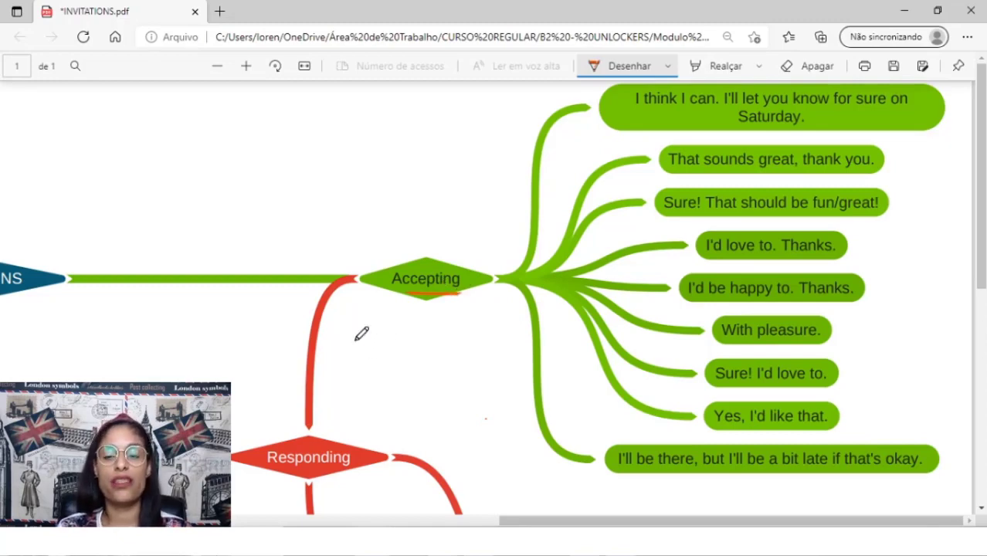
pyautogui.moveTo(652, 112); pyautogui.dragTo(703, 105)
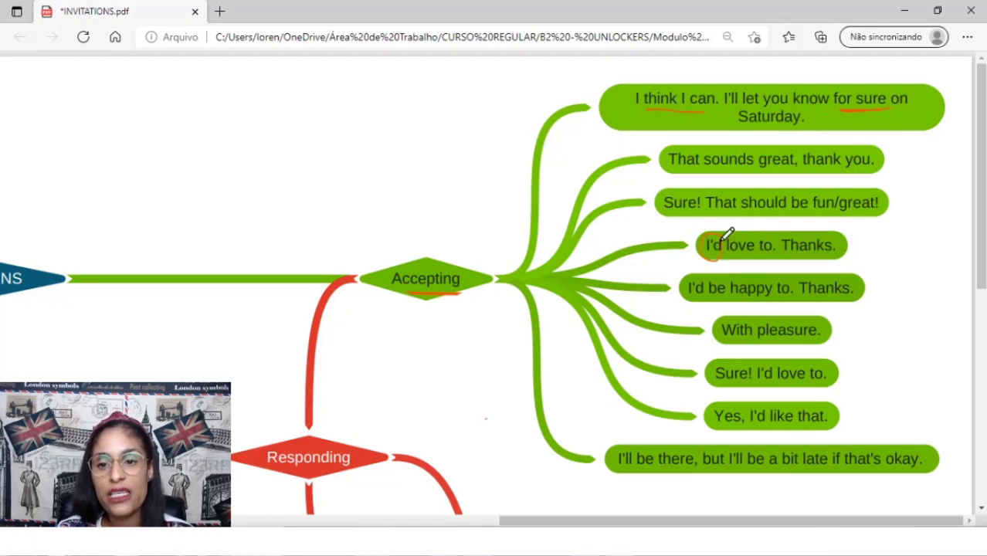
pyautogui.moveTo(788, 208)
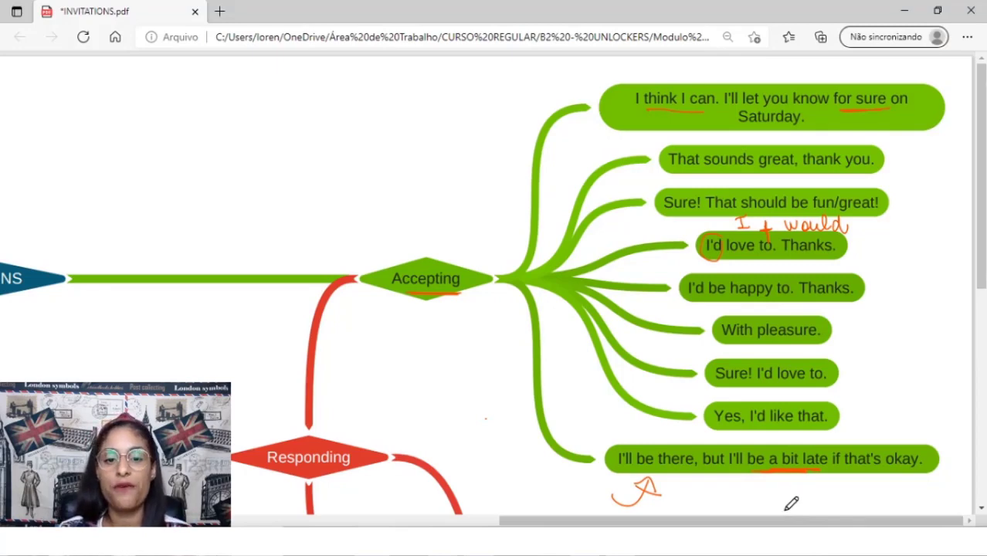
# Step: Scroll down past Responding and across toward the Refusing branch phrases
pyautogui.scroll(-3)
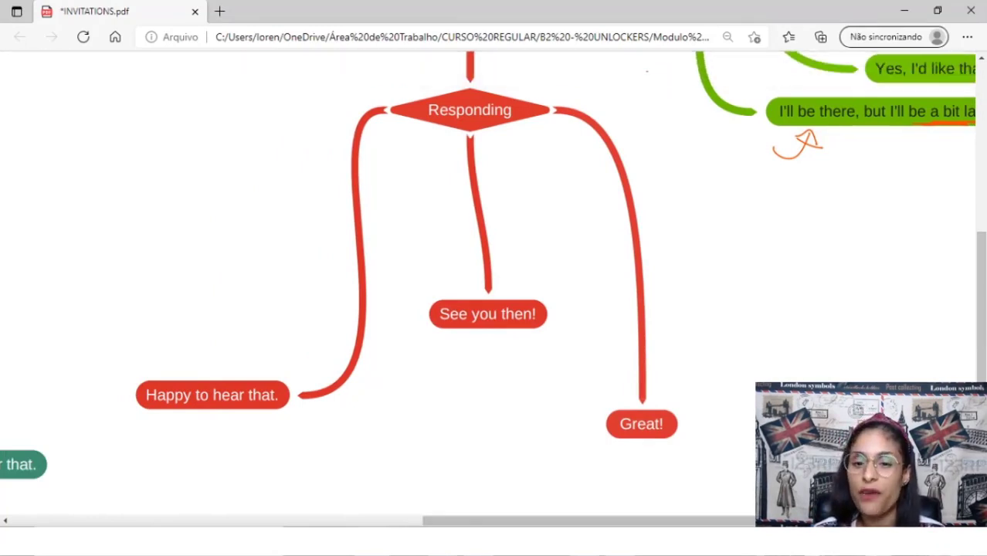
pyautogui.moveTo(661, 409); pyautogui.dragTo(692, 358)
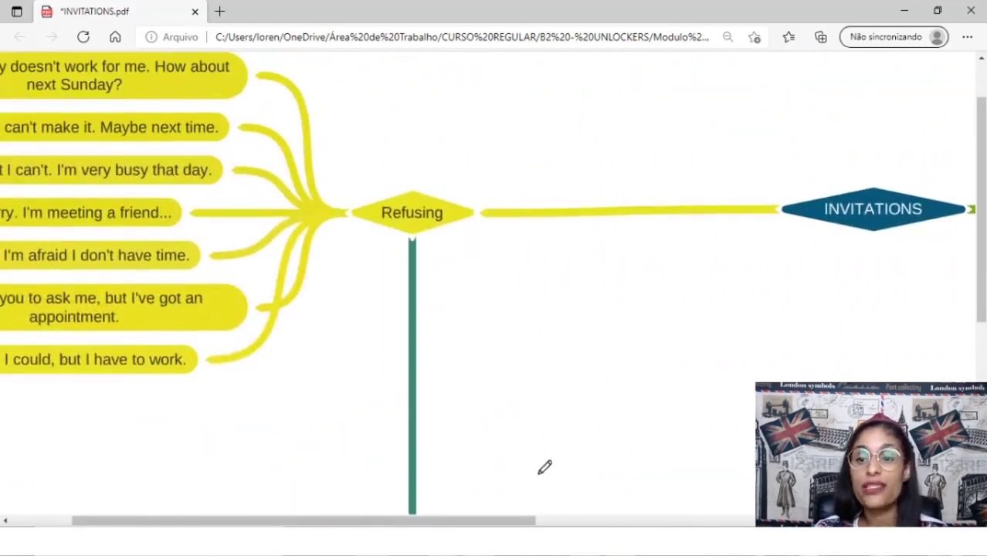
# Step: Mark the contraction I've with a red arrow and handwrite "I have got" above it
pyautogui.hscroll(-3)
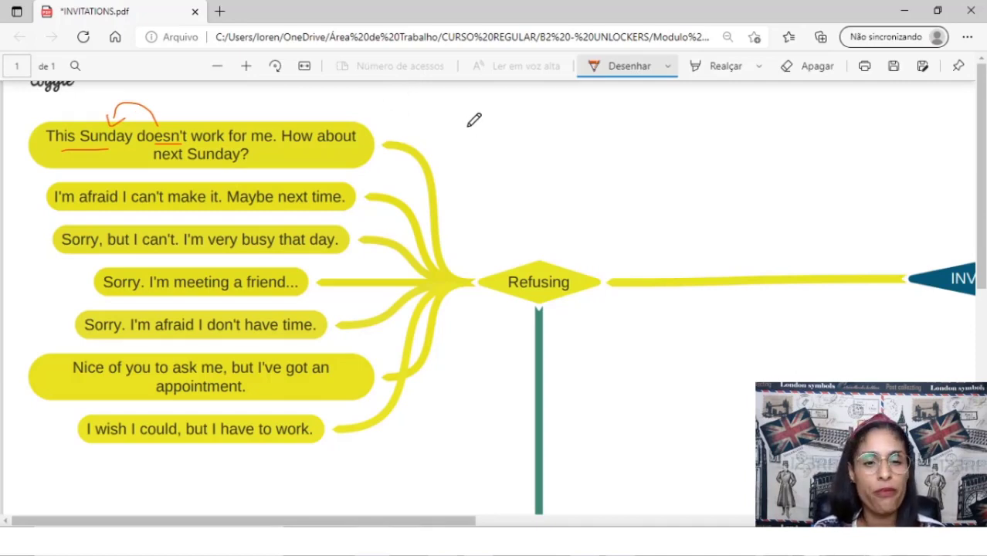
pyautogui.moveTo(476, 120)
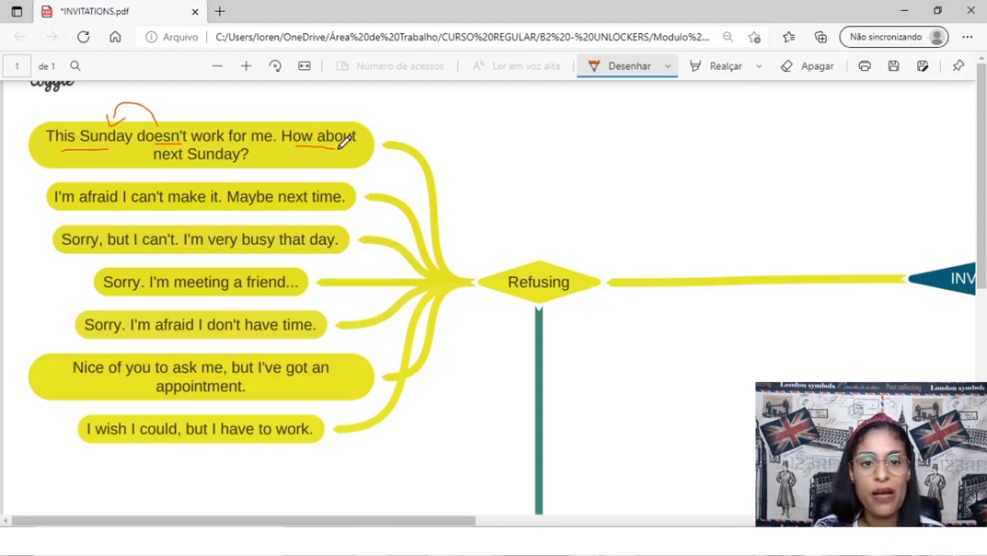
pyautogui.moveTo(295, 105)
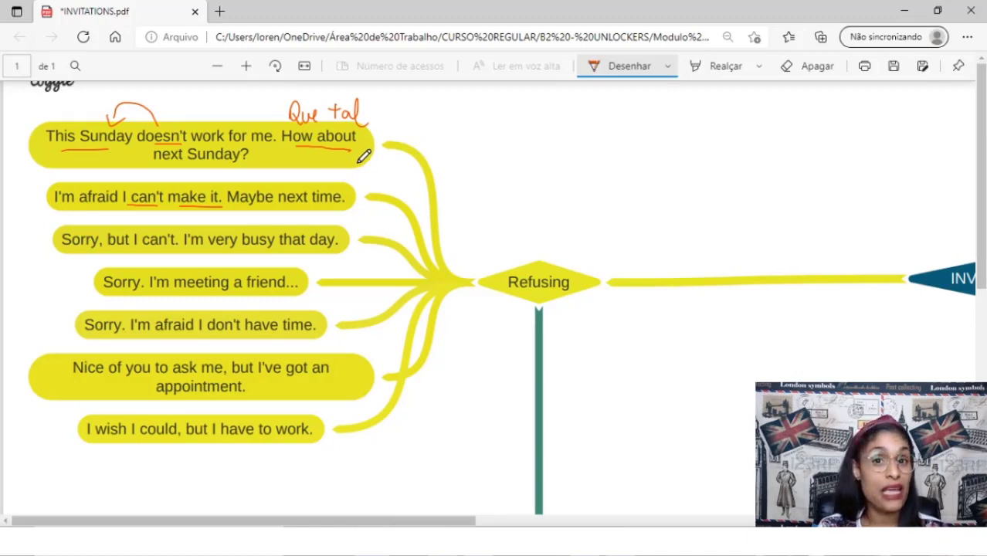
pyautogui.moveTo(347, 173)
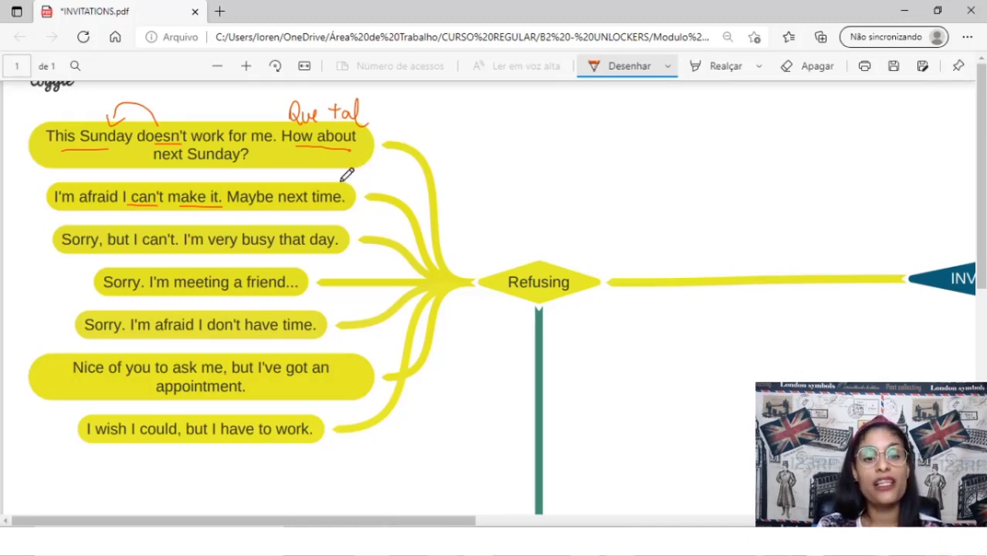
pyautogui.moveTo(340, 182)
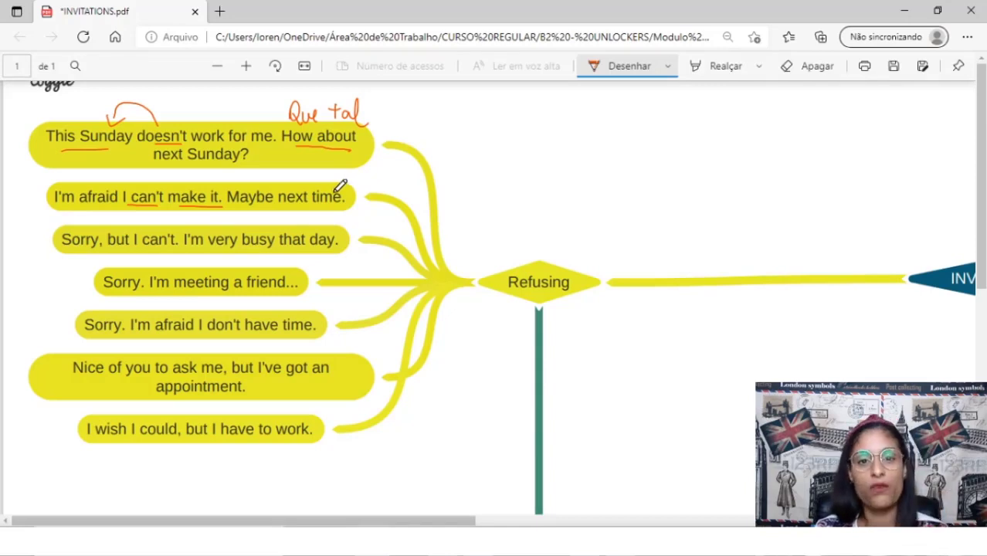
pyautogui.moveTo(374, 185)
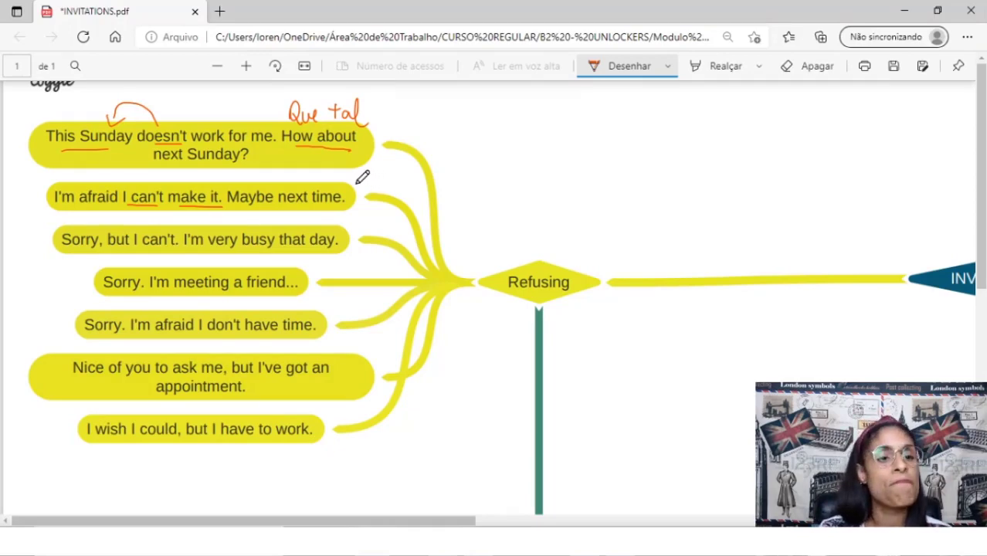
pyautogui.moveTo(96, 255)
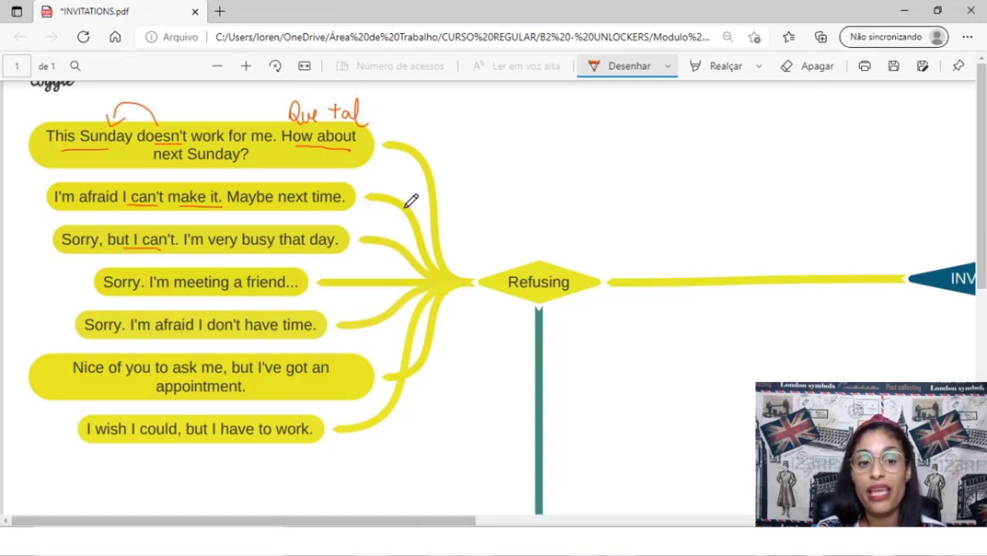
pyautogui.moveTo(417, 201)
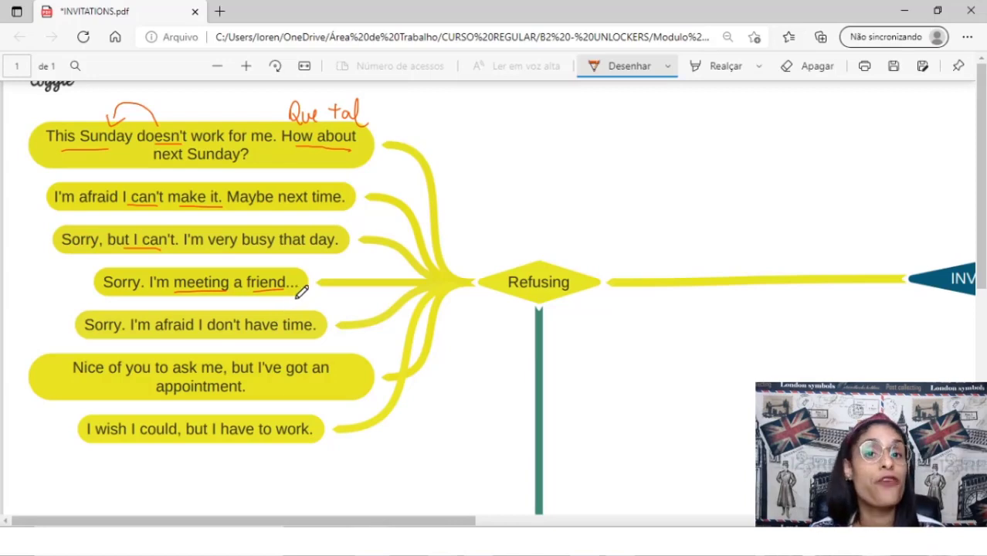
pyautogui.moveTo(45, 300)
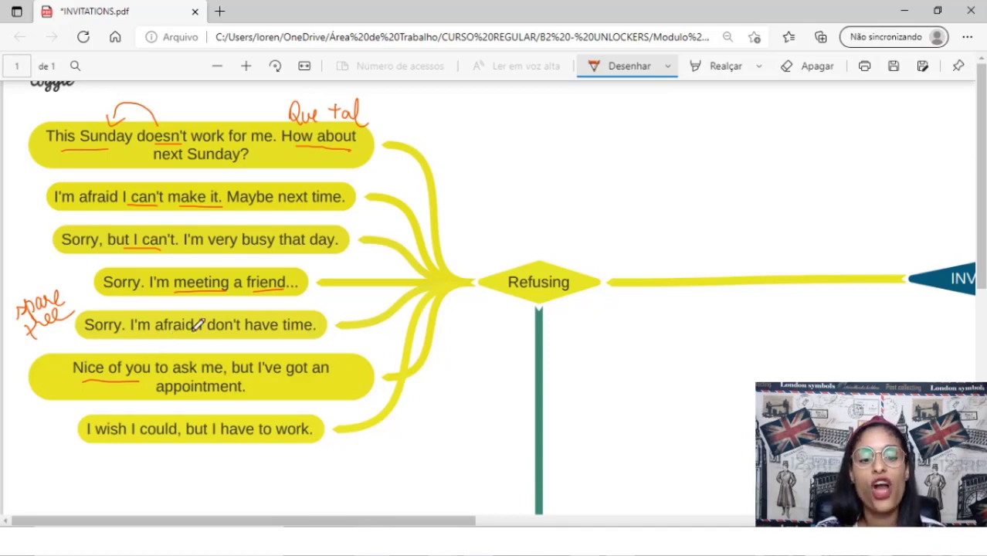
pyautogui.moveTo(265, 355); pyautogui.dragTo(281, 353)
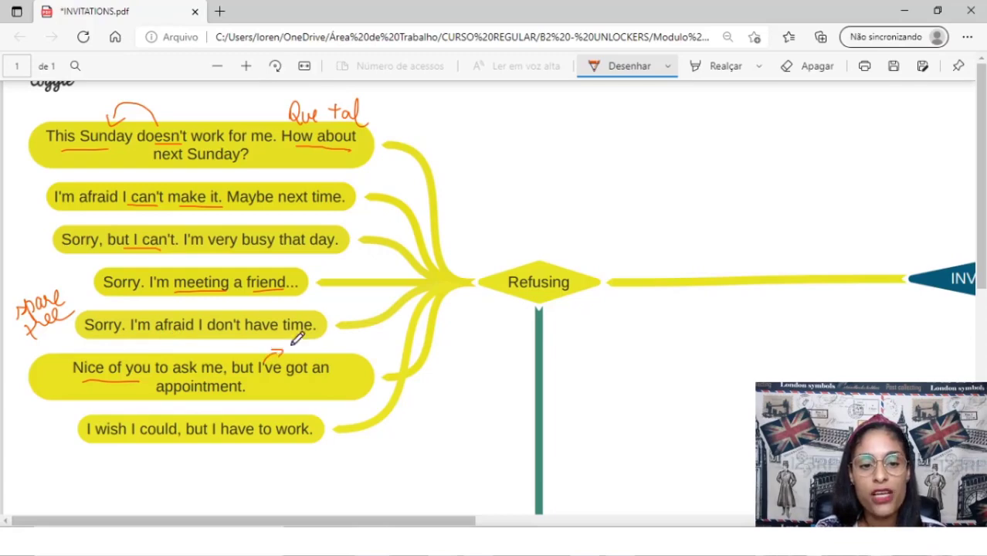
pyautogui.moveTo(297, 343); pyautogui.dragTo(343, 340)
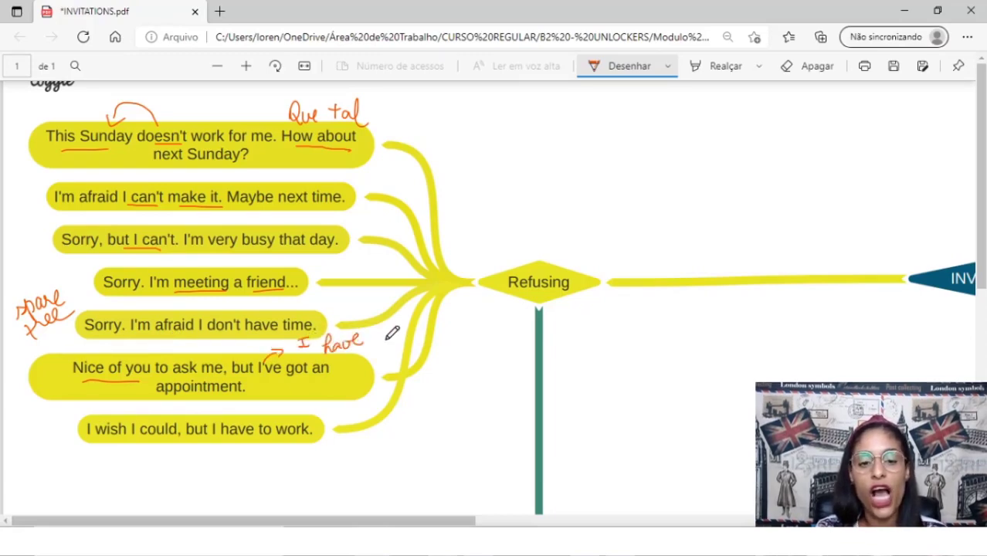
pyautogui.moveTo(371, 340); pyautogui.dragTo(401, 347)
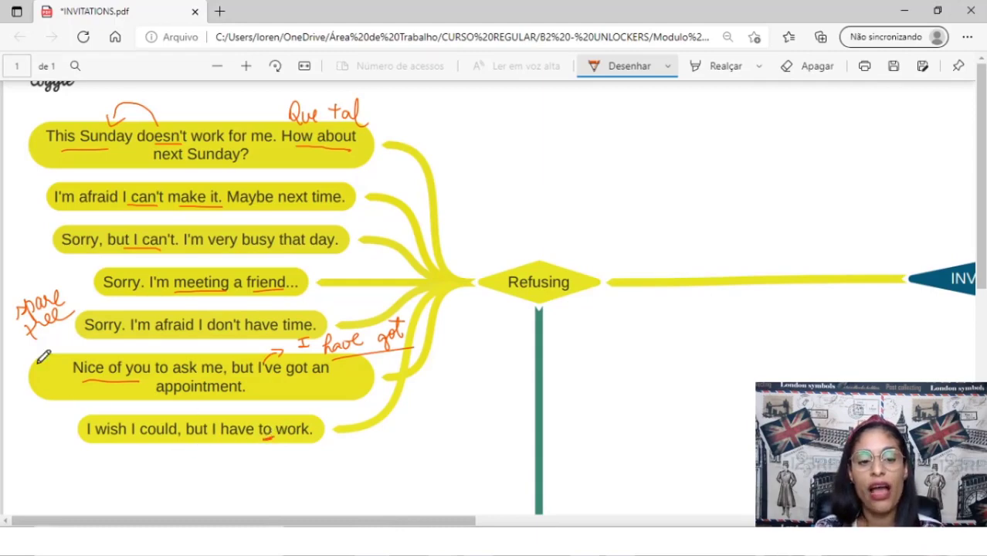
pyautogui.moveTo(178, 317)
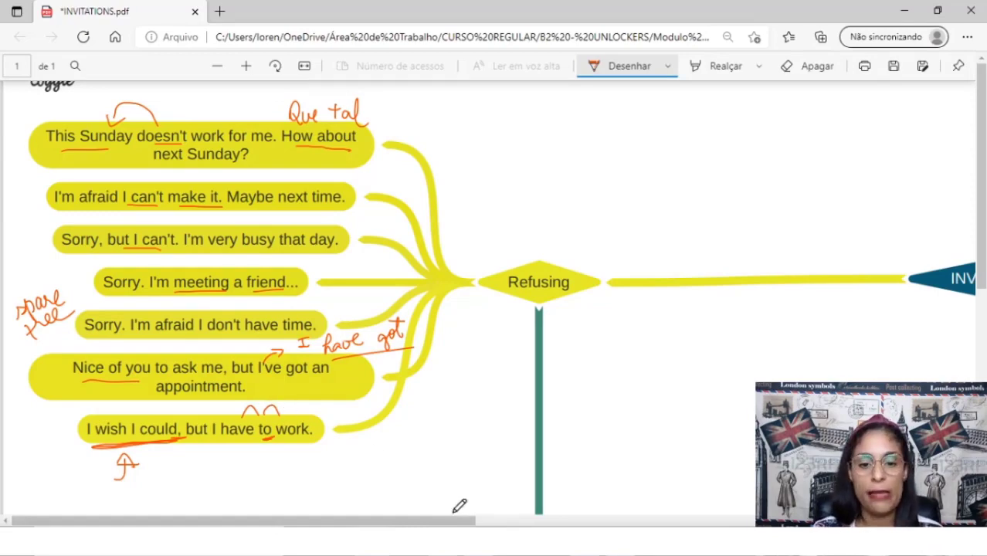
# Step: Draw a red arrow pointing down at "Sorry to hear that." in the Responding branch
pyautogui.scroll(-3)
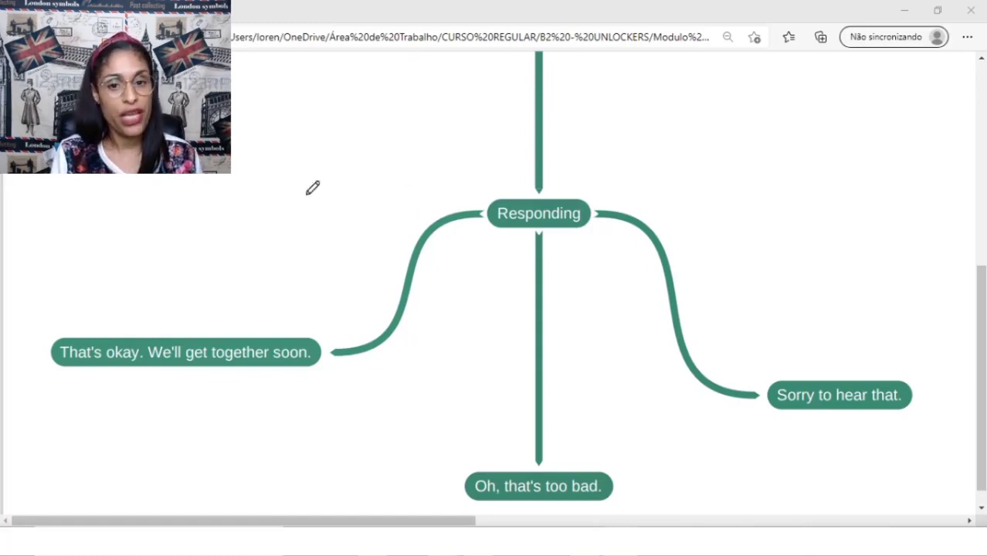
pyautogui.moveTo(811, 291); pyautogui.dragTo(811, 358)
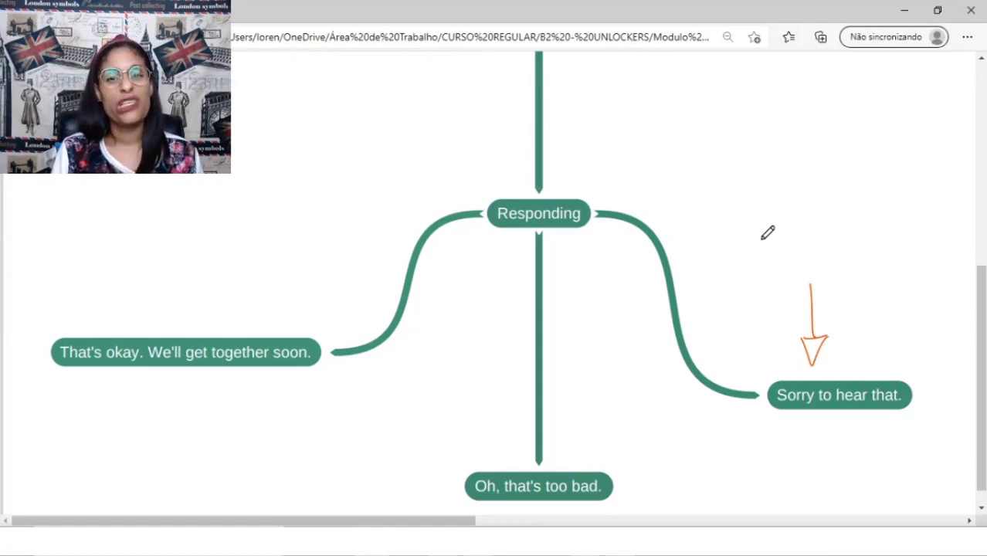
pyautogui.moveTo(771, 238)
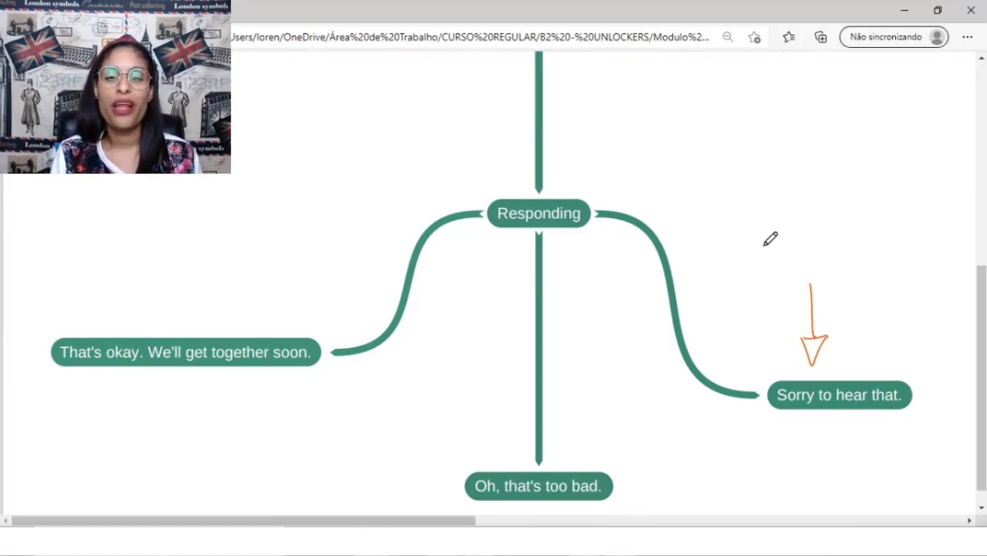
pyautogui.moveTo(595, 409)
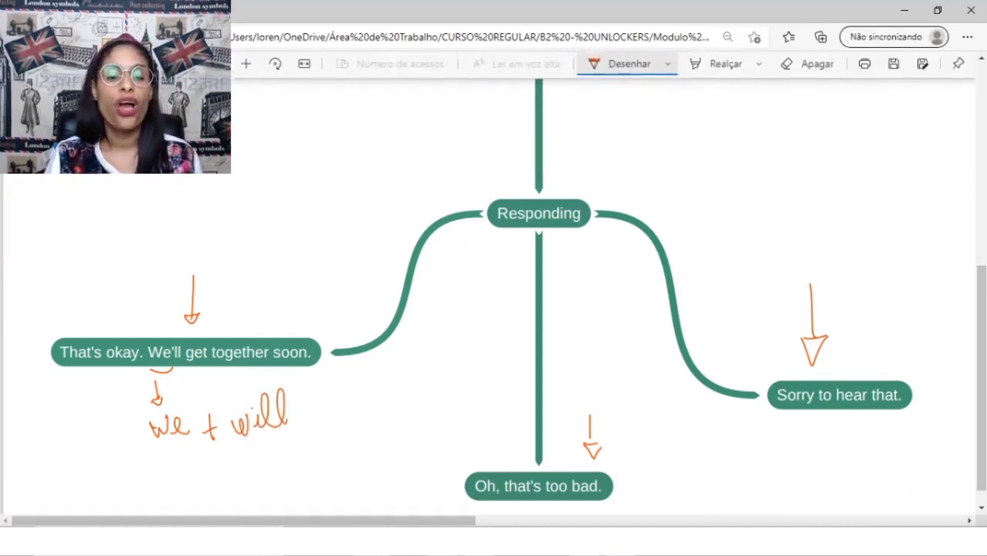
pyautogui.hscroll(3)
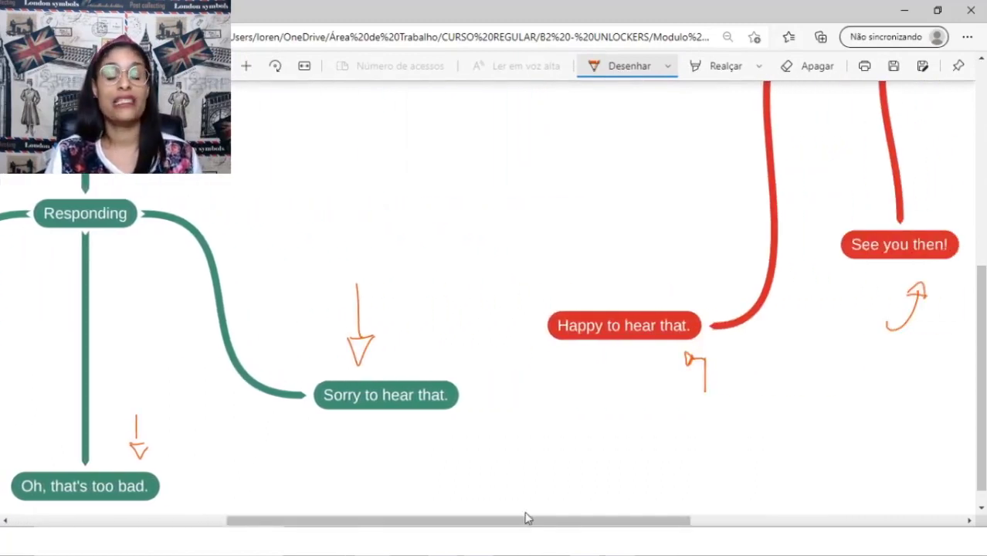